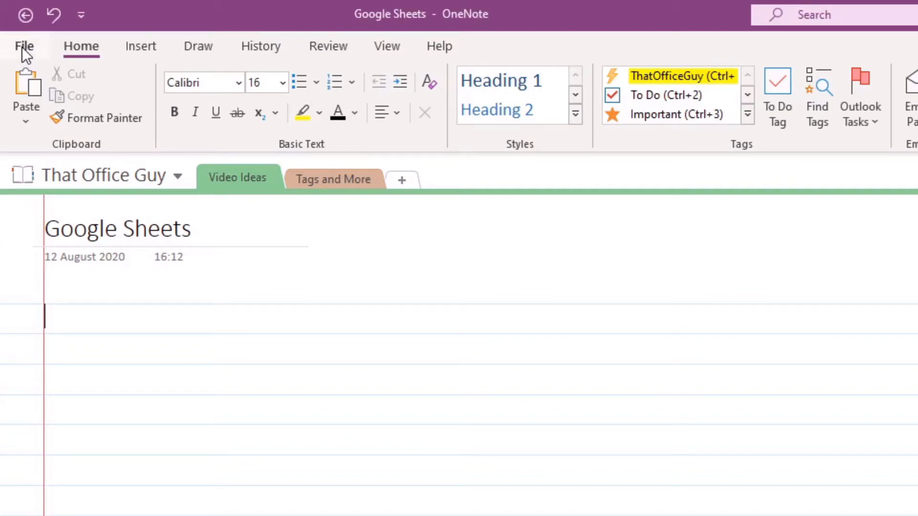
Show OneNote's Account page with product info from the File menu.
click(23, 46)
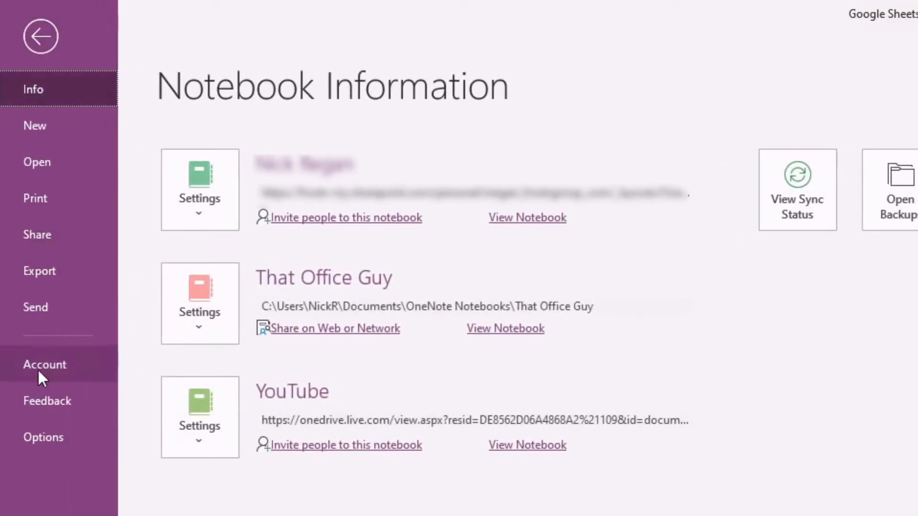
click(45, 365)
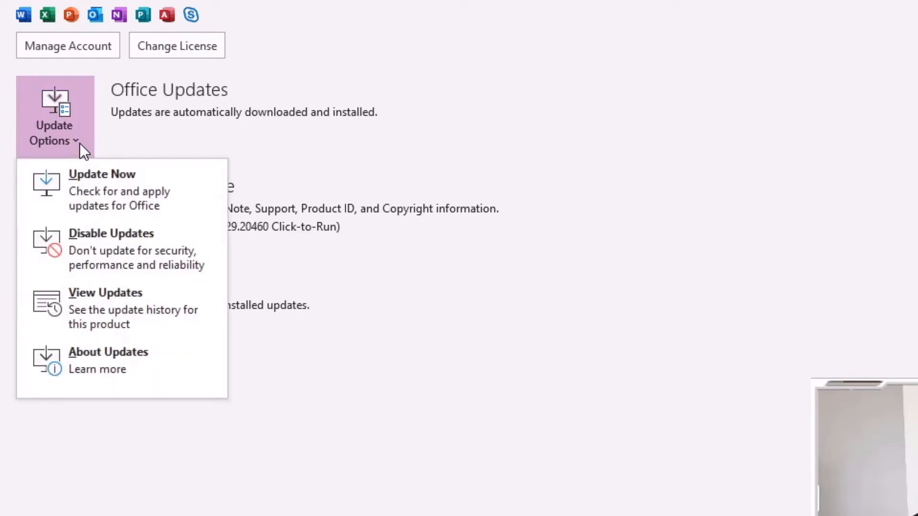
mouse_move(109, 369)
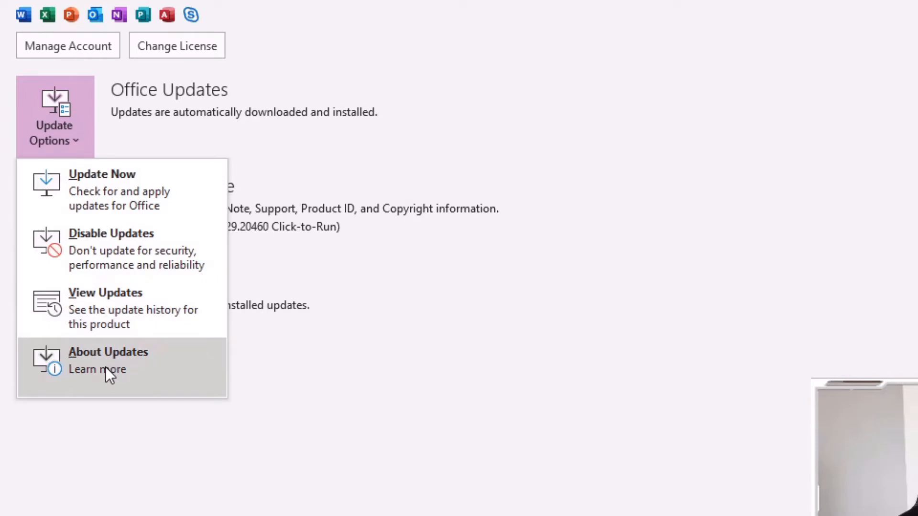
mouse_move(117, 307)
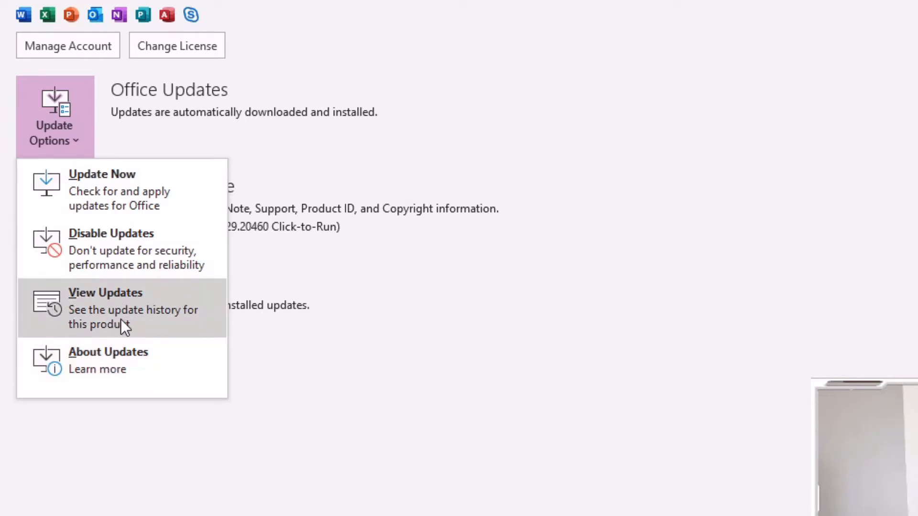
mouse_move(124, 264)
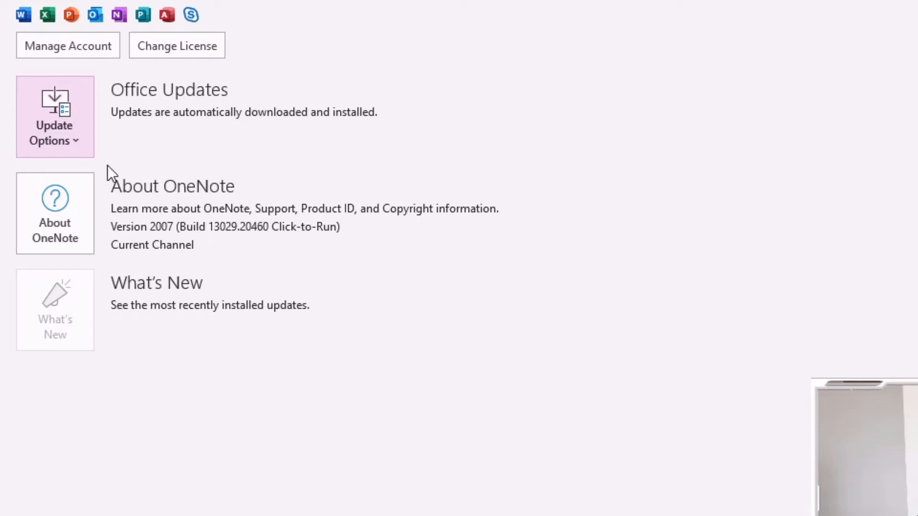
mouse_move(77, 151)
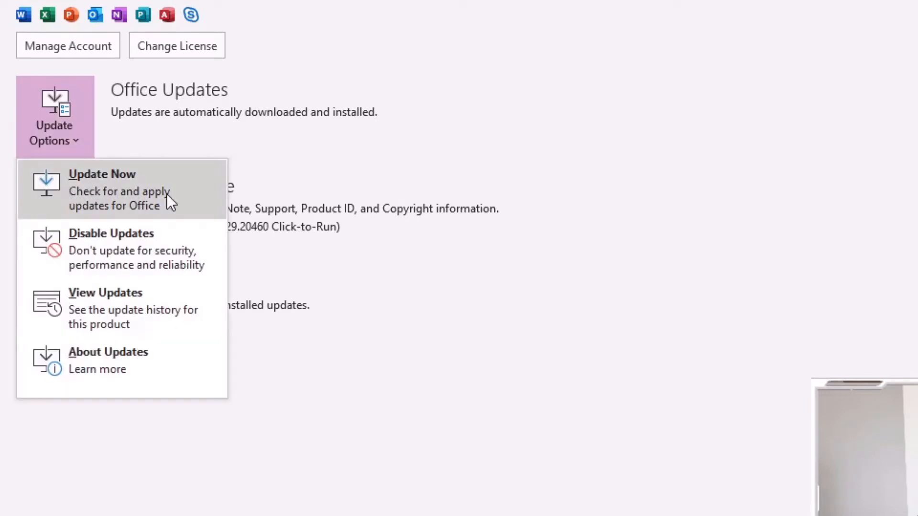
mouse_move(196, 198)
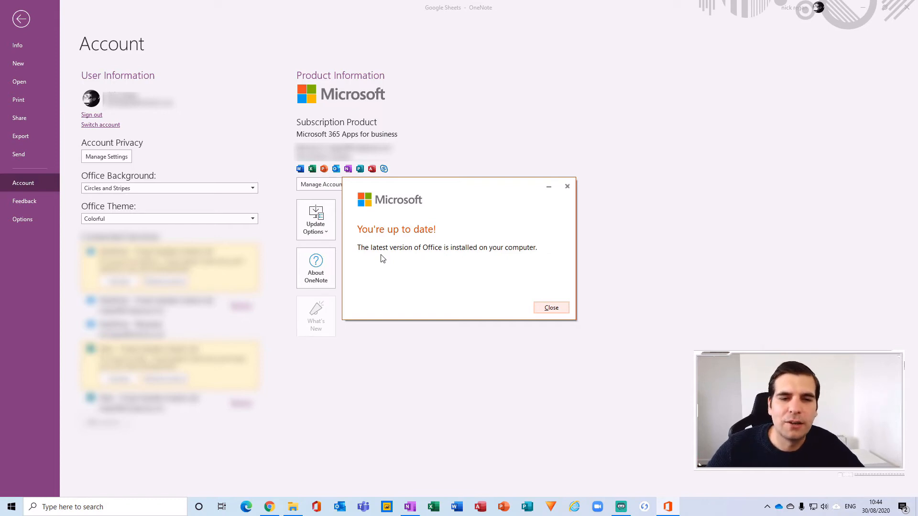
mouse_move(551, 307)
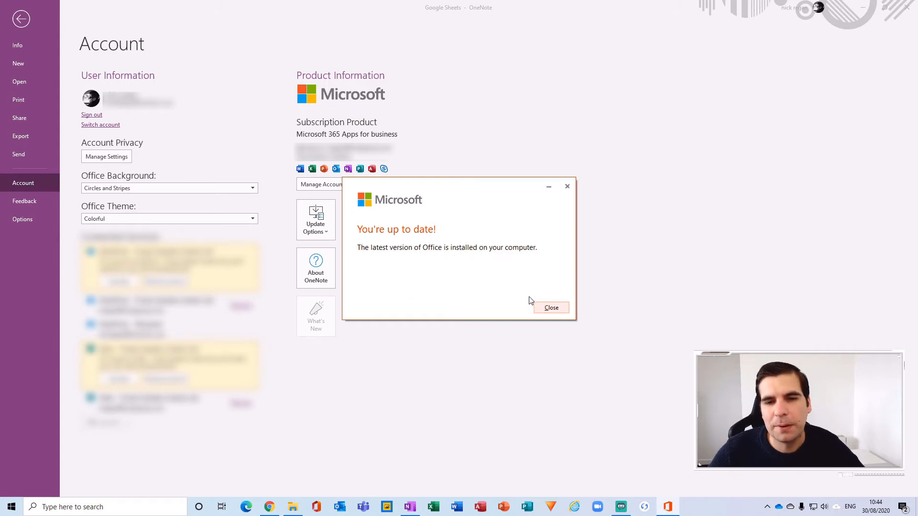
Dismiss the 'You're up to date!' confirmation after the Update Now check finishes.
click(549, 307)
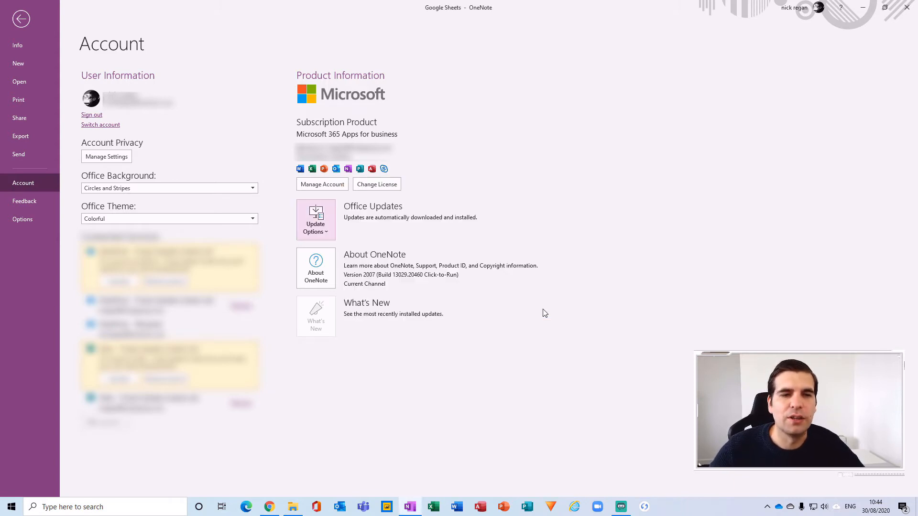
Leave the backstage view and place the cursor in the Google Sheets page body.
click(20, 19)
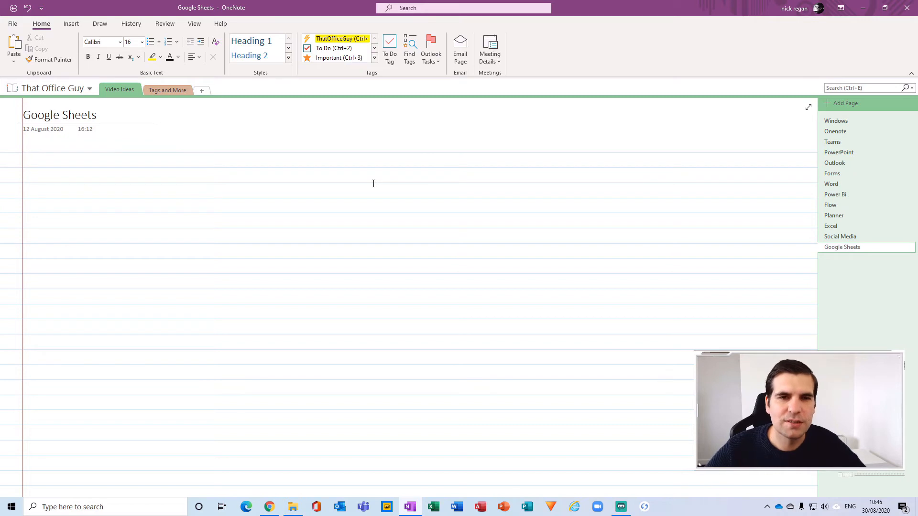
click(23, 160)
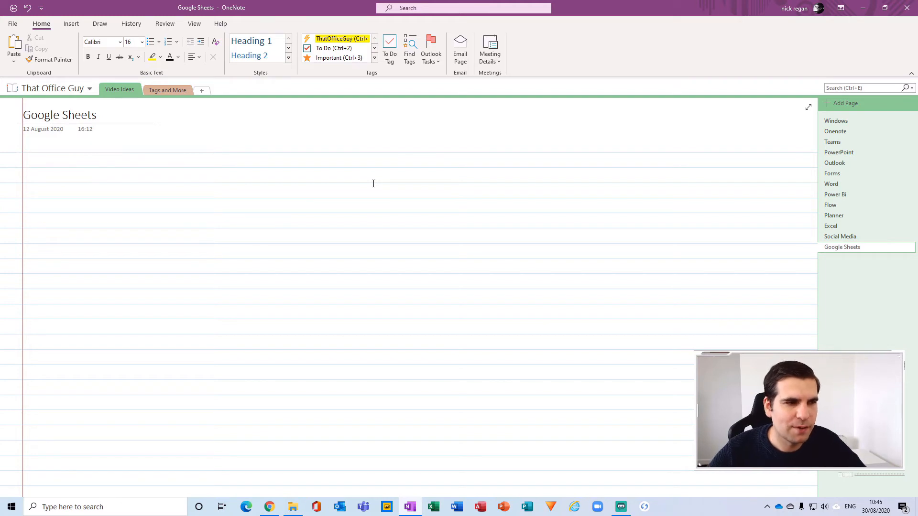
click(23, 159)
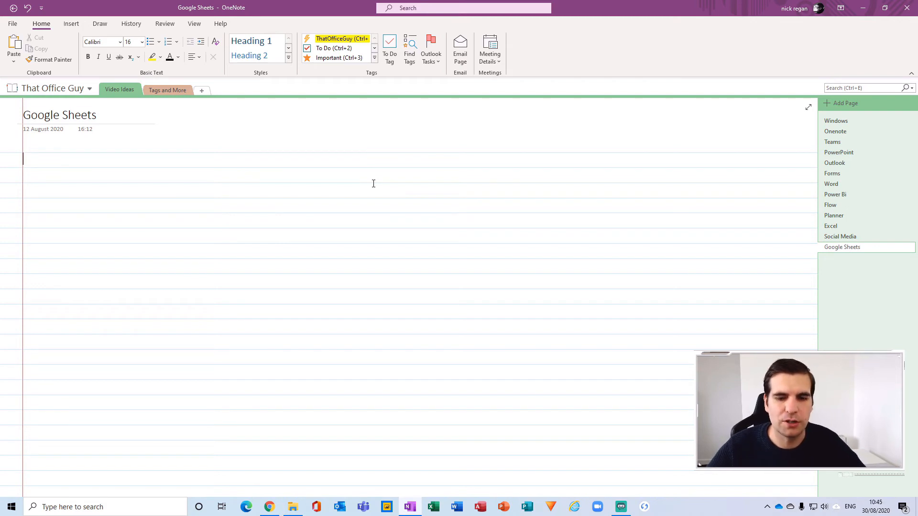
mouse_move(375, 234)
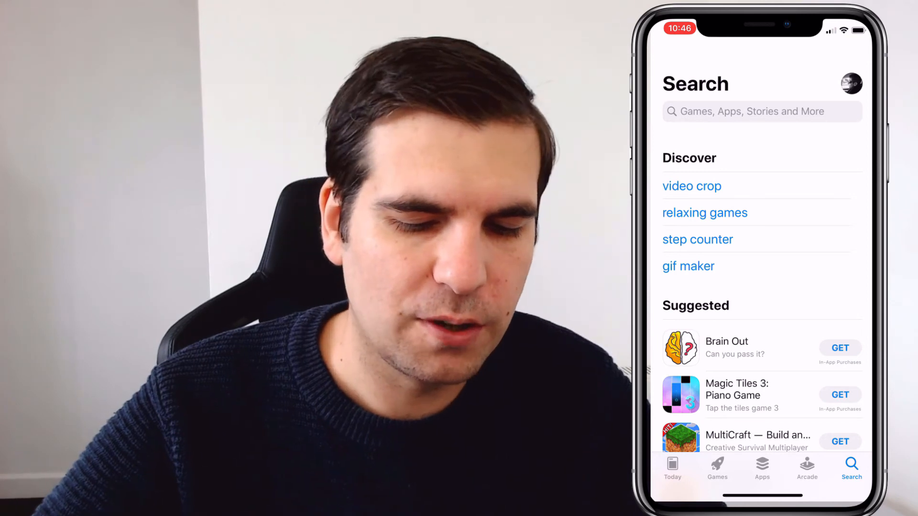
Show the App Store account screen scrolled to the 13 upcoming automatic app updates.
text(One)
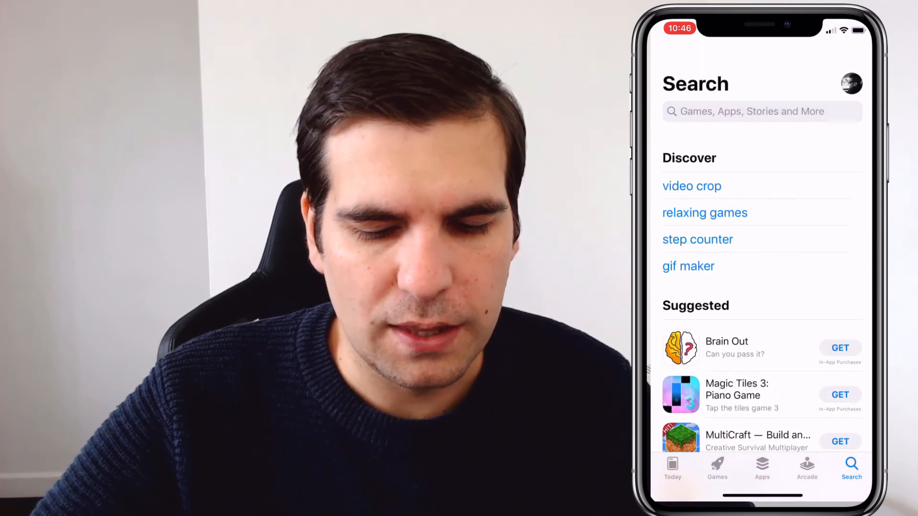
click(852, 84)
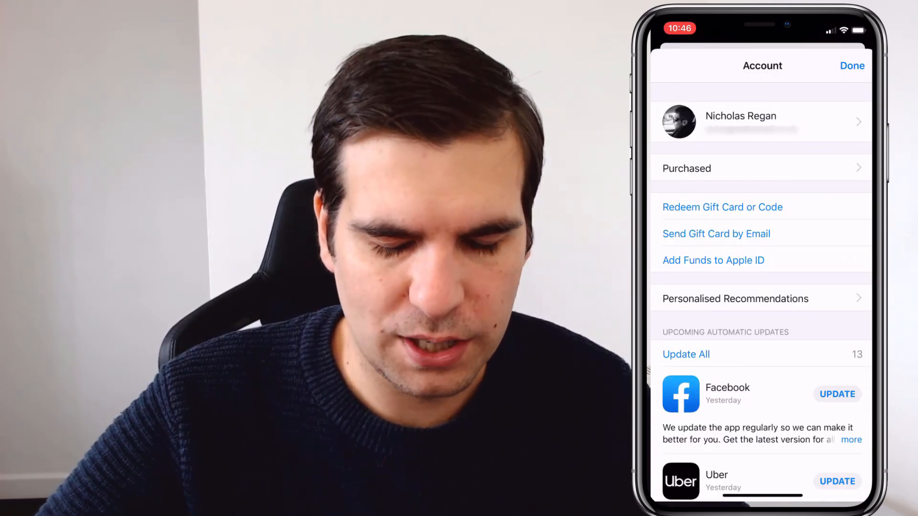
scroll(down, 3)
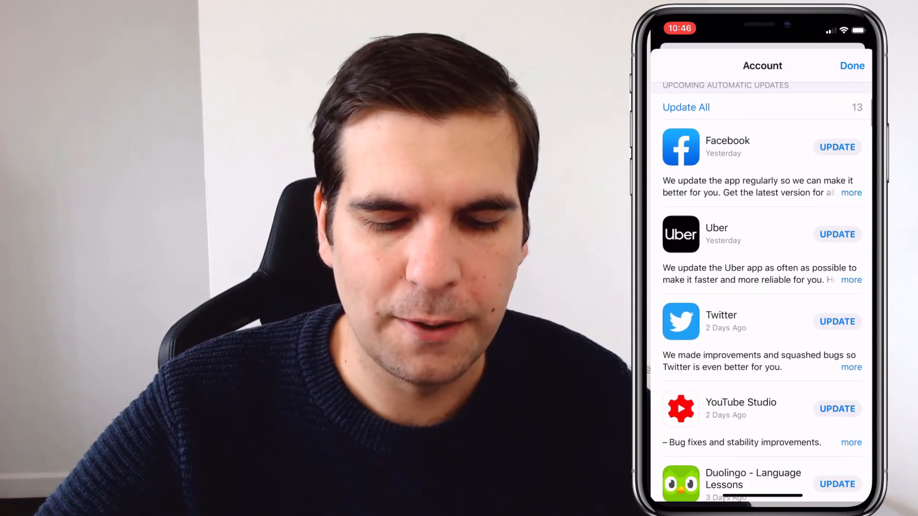